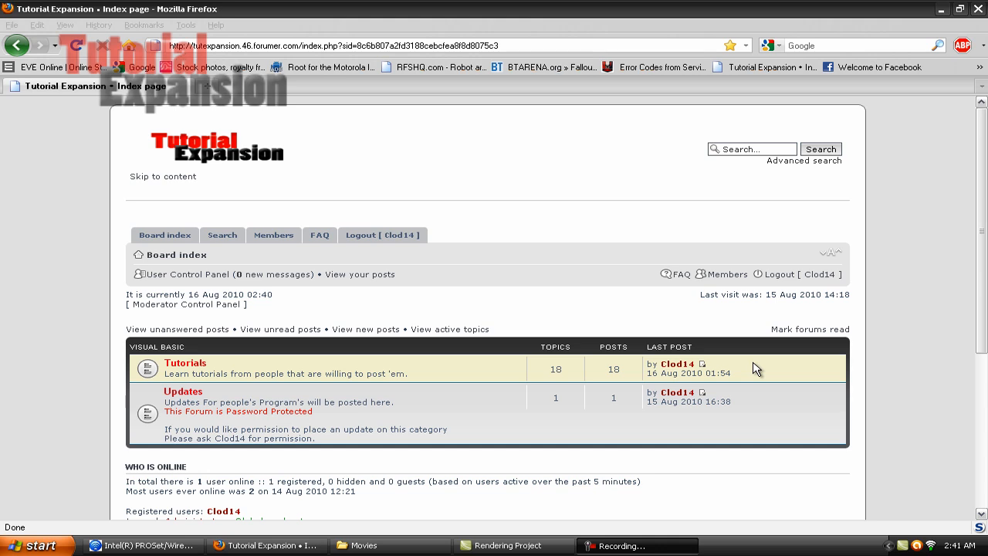
pyautogui.moveTo(42, 540)
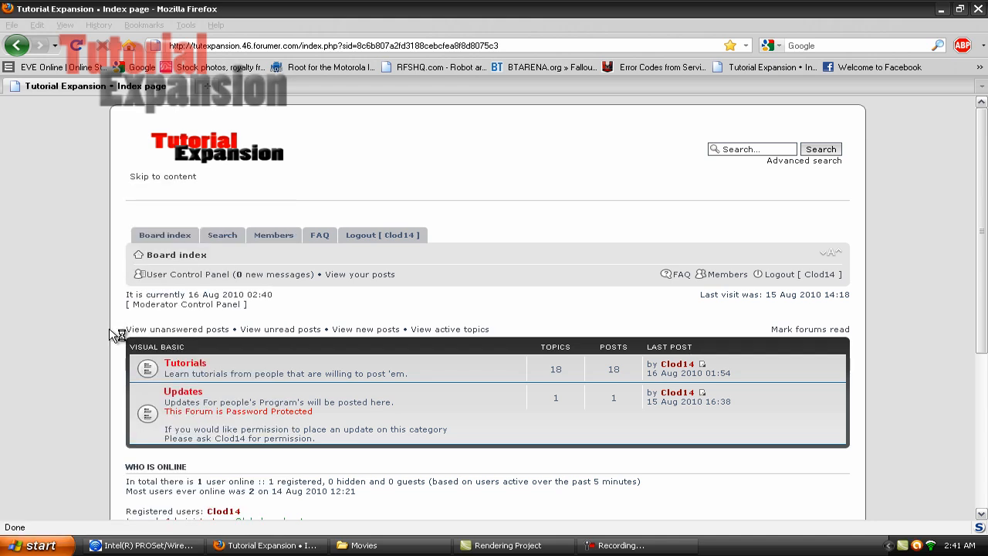
pyautogui.moveTo(62, 510)
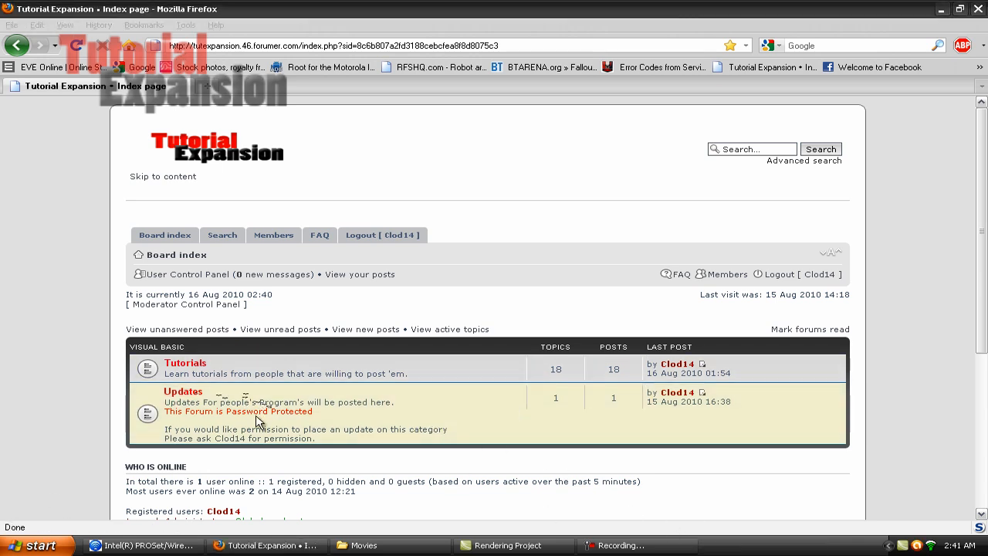
# Step: Close the Game Maker News window to reveal the empty game and tutorial
pyautogui.click(761, 545)
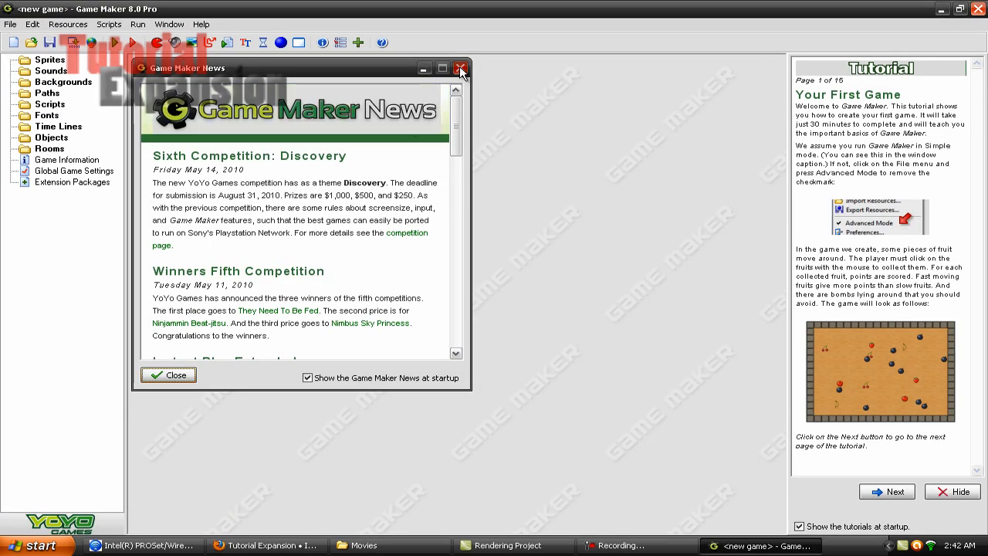
pyautogui.click(461, 68)
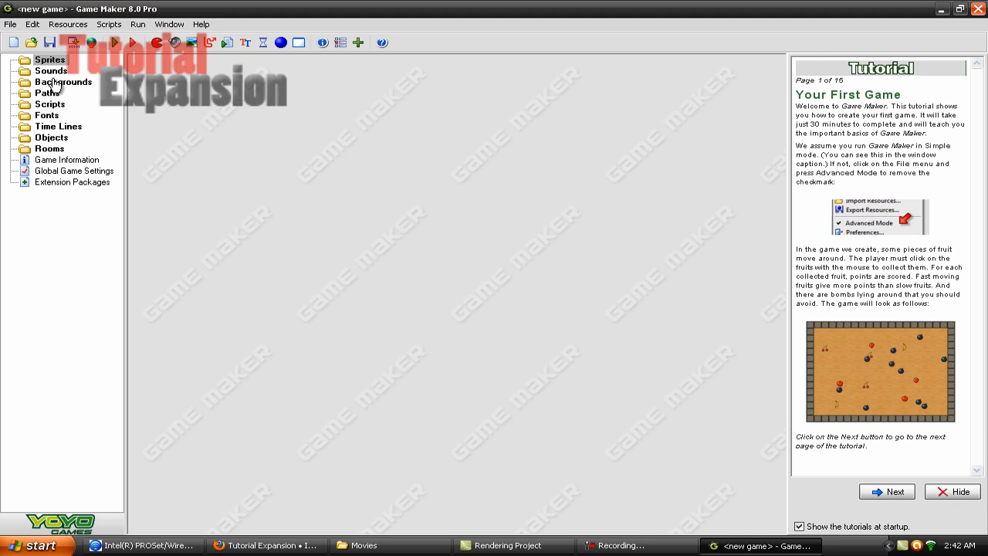
pyautogui.moveTo(52, 103)
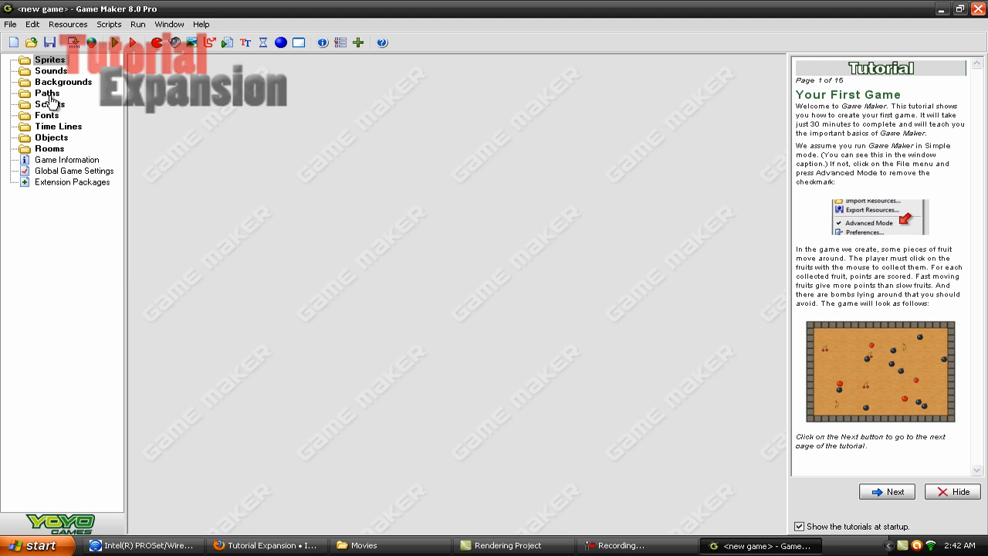
pyautogui.moveTo(97, 53)
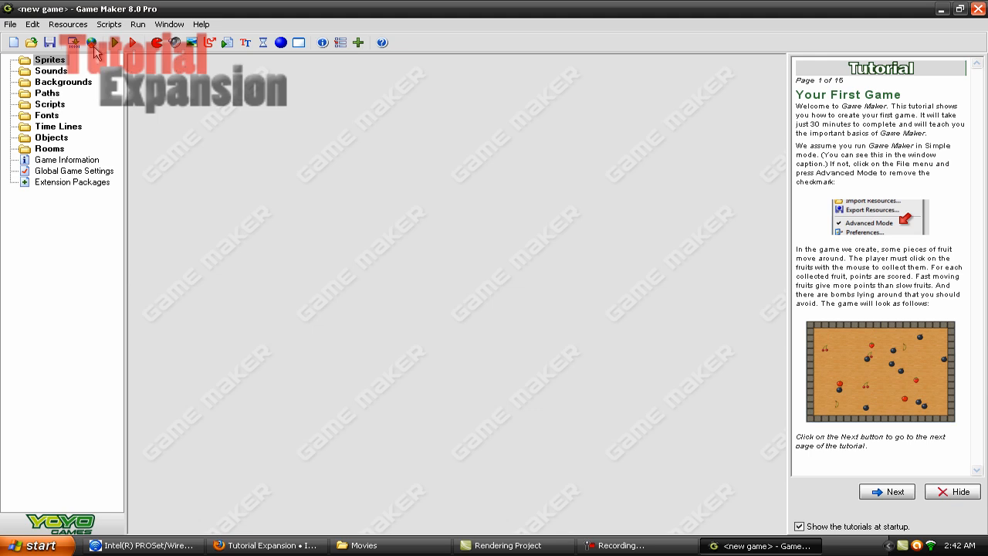
pyautogui.moveTo(193, 17)
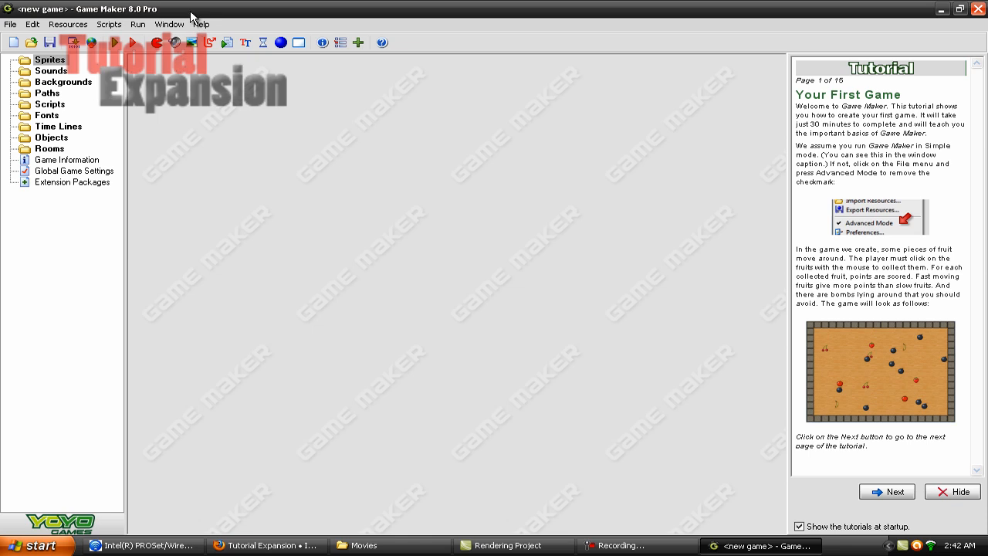
pyautogui.moveTo(184, 26)
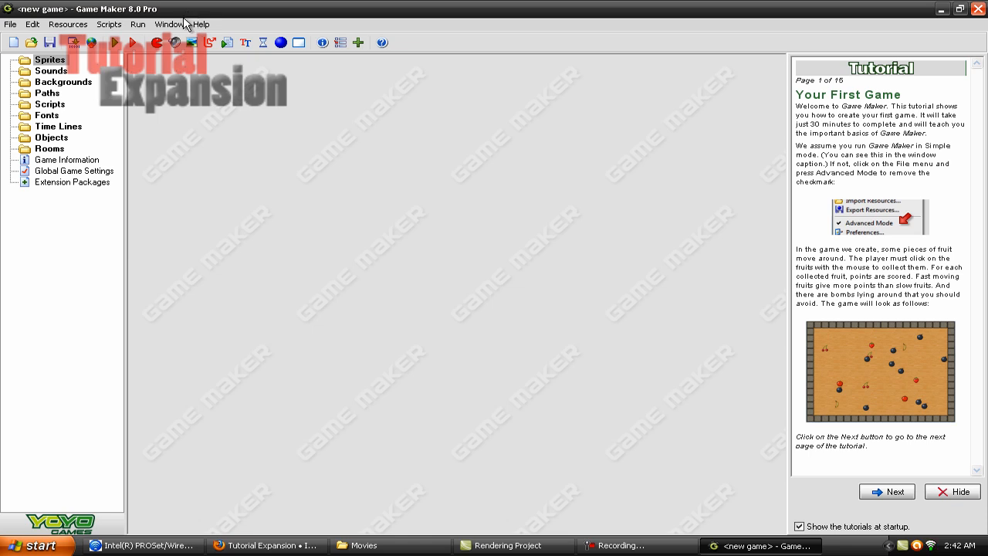
pyautogui.moveTo(156, 62)
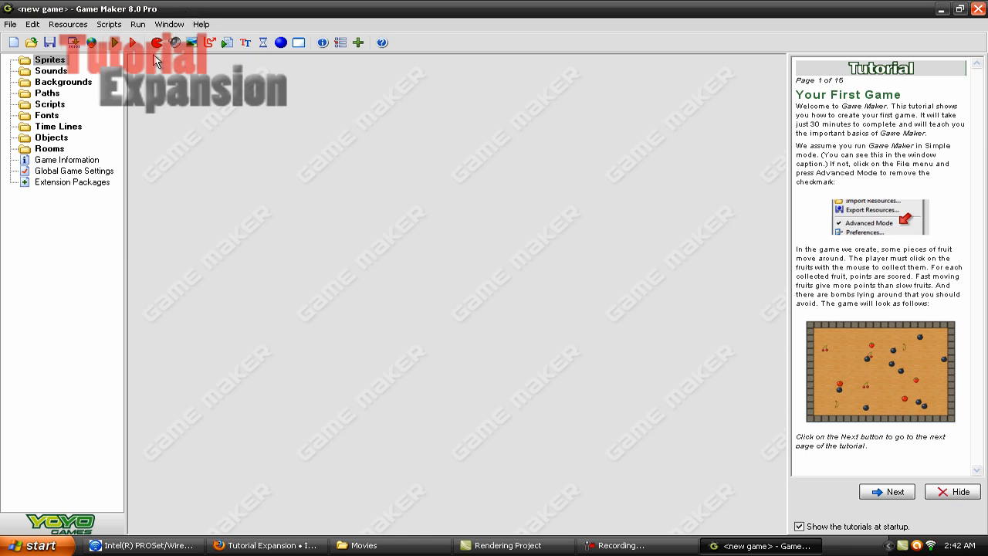
pyautogui.moveTo(147, 60)
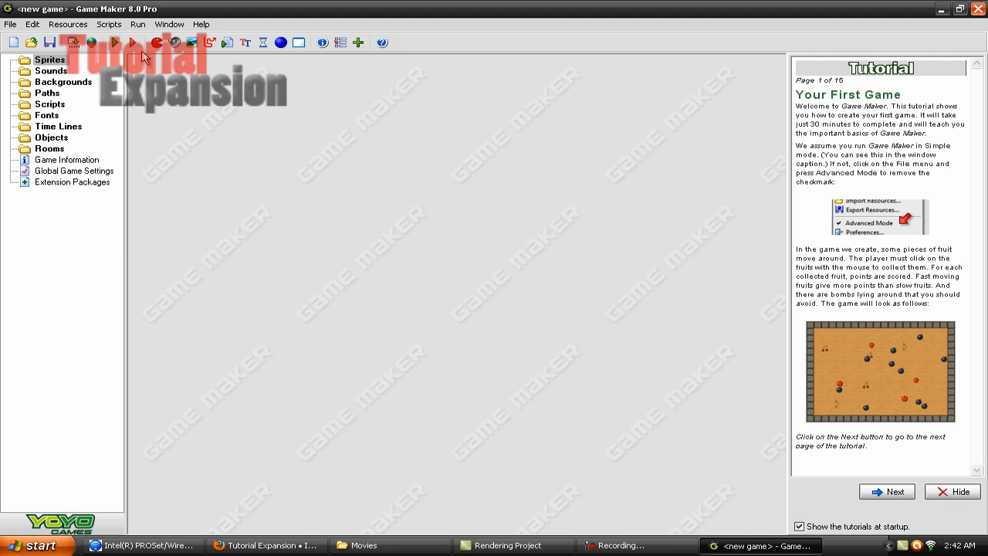
pyautogui.moveTo(142, 62)
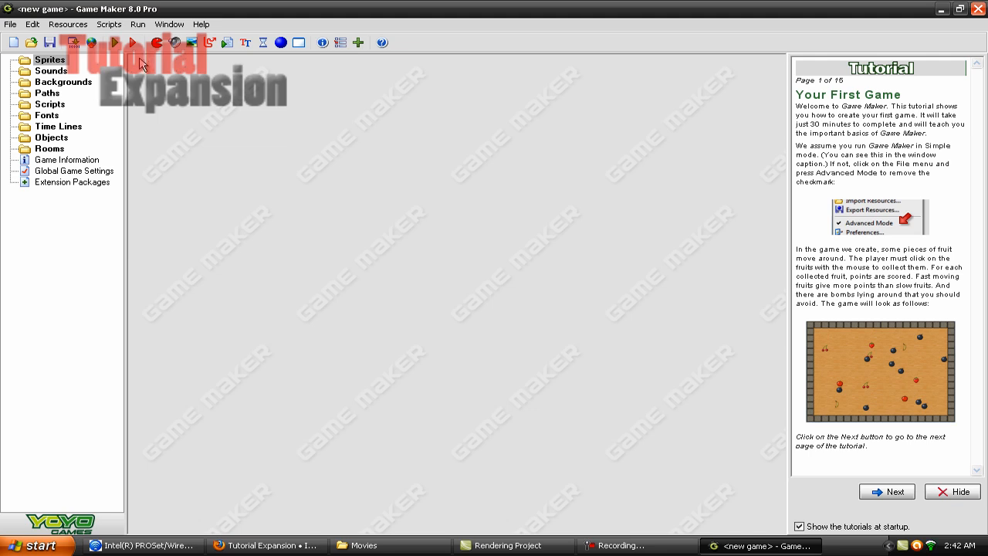
pyautogui.moveTo(120, 103)
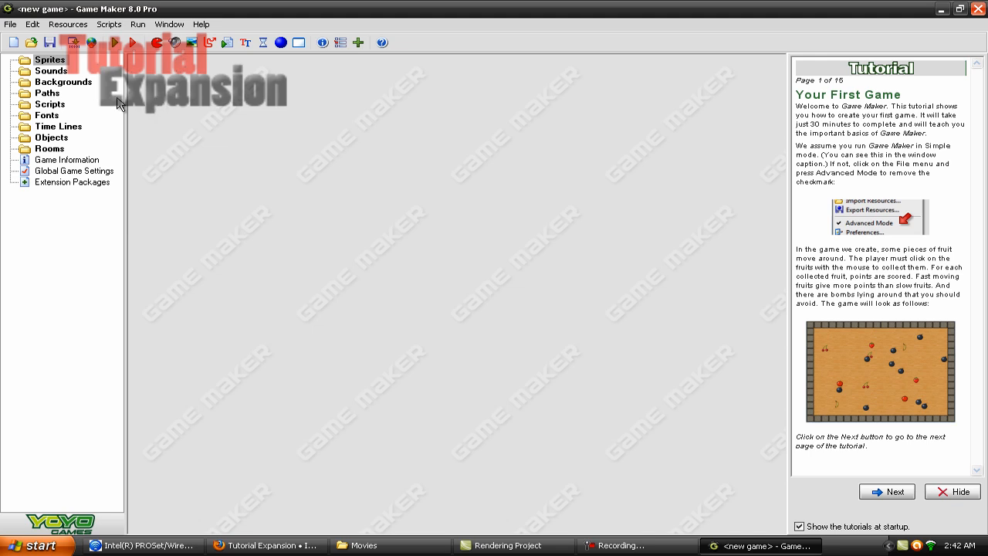
pyautogui.moveTo(112, 110)
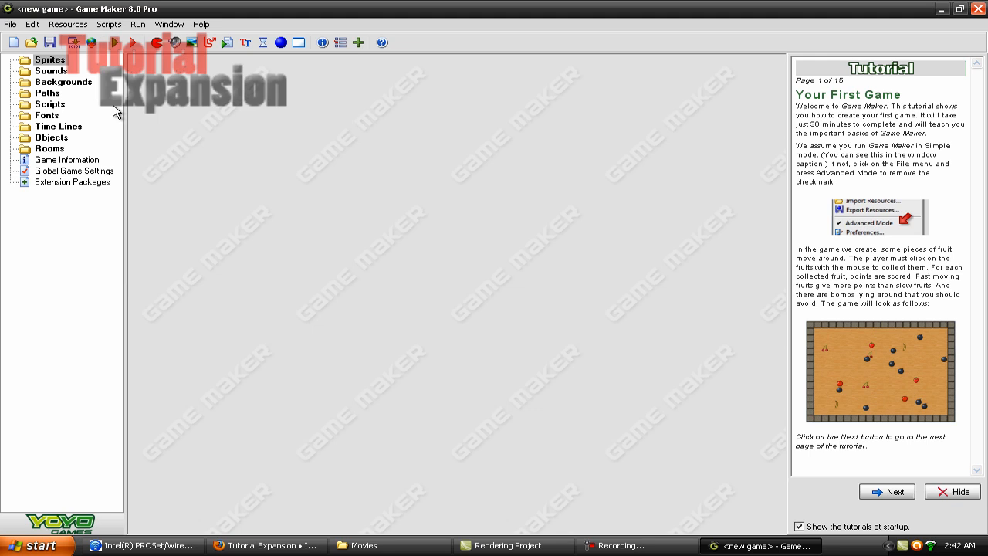
pyautogui.moveTo(114, 109)
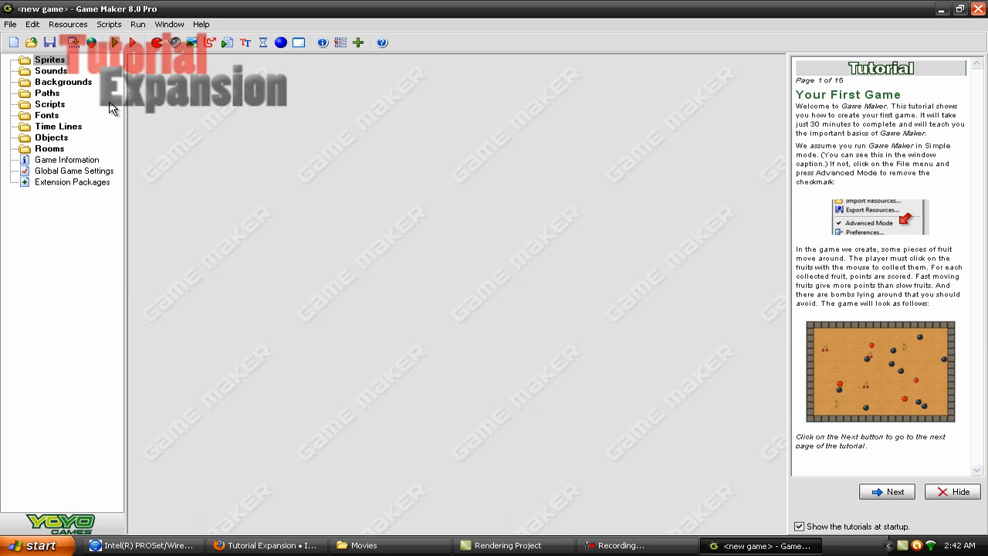
pyautogui.moveTo(106, 104)
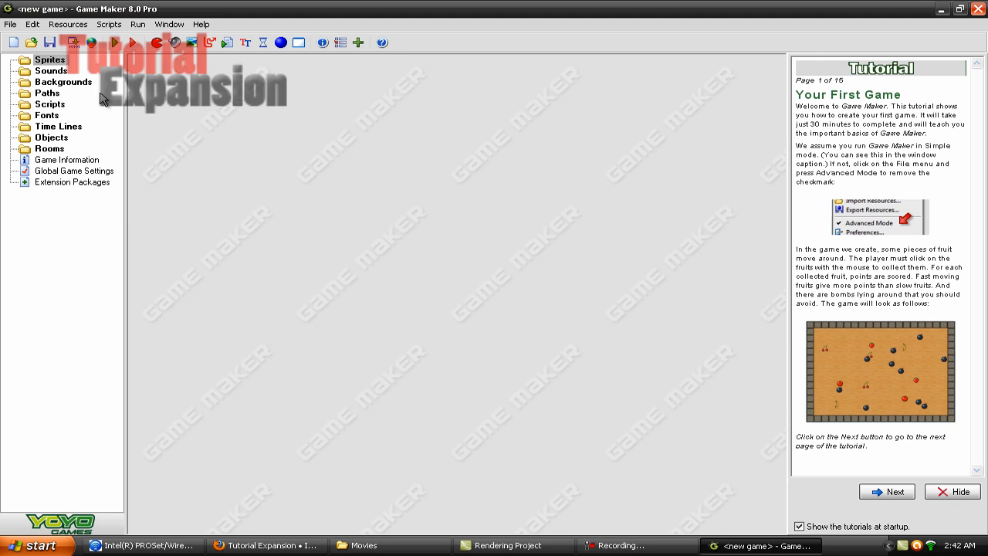
pyautogui.moveTo(226, 146)
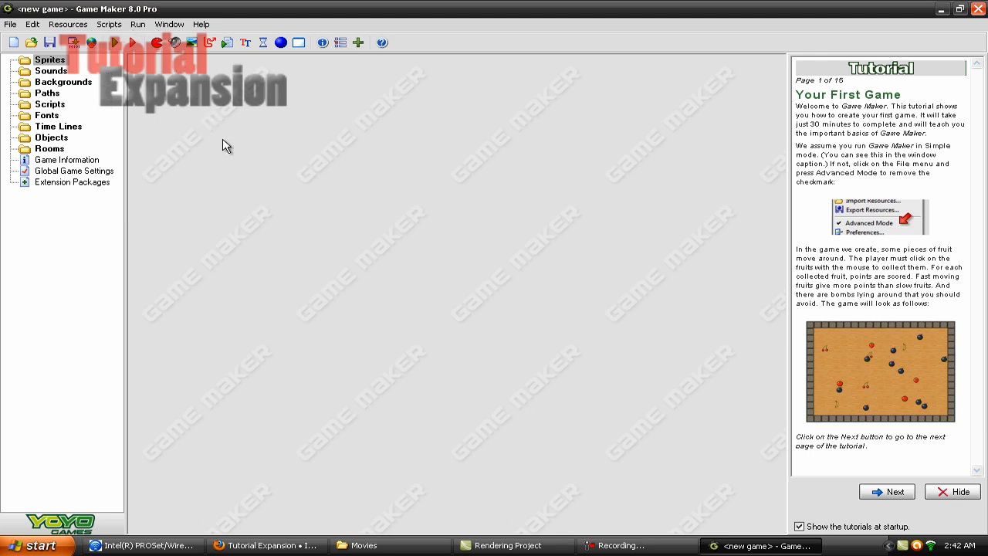
pyautogui.moveTo(223, 143)
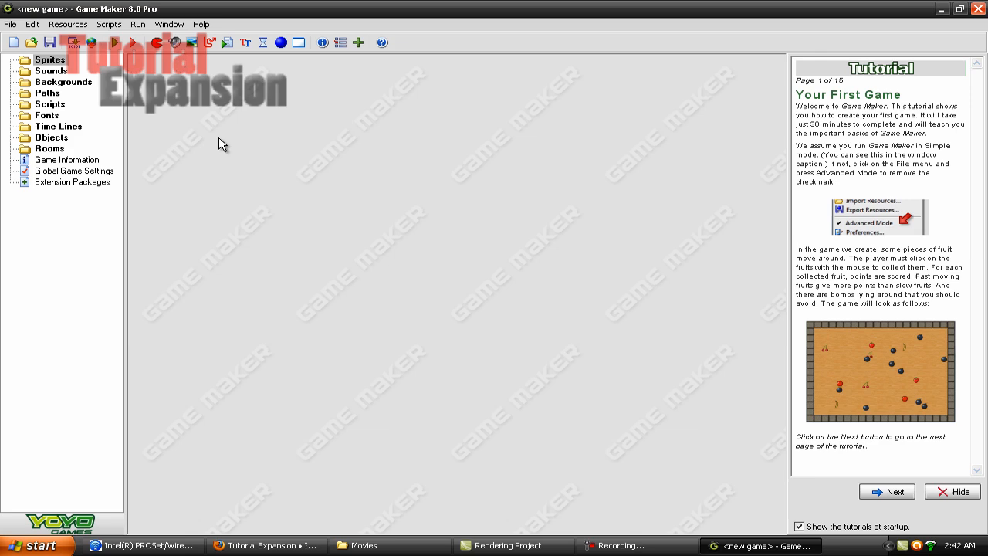
# Step: Return to the browser and follow the Game Maker search result to the Game Maker 8 download page
pyautogui.click(266, 544)
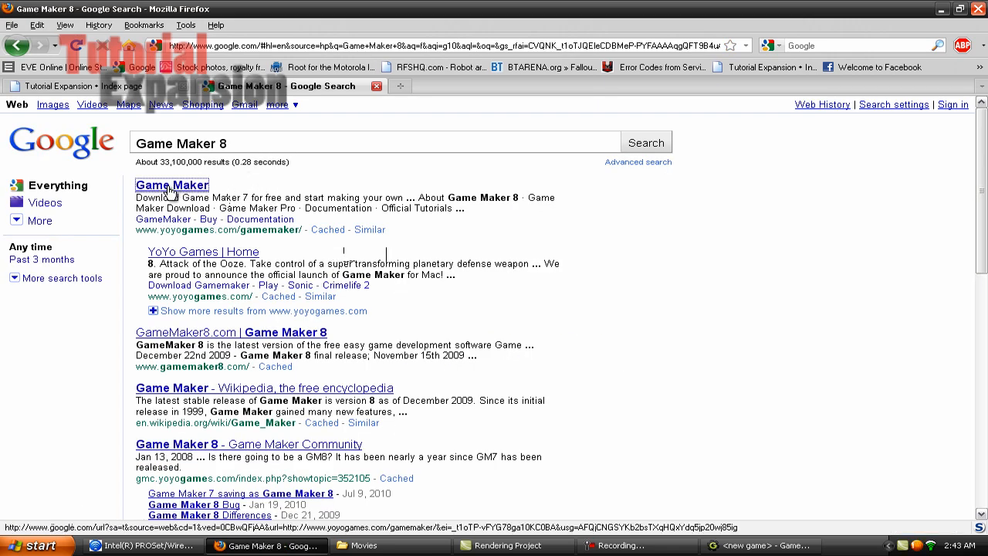
pyautogui.click(171, 185)
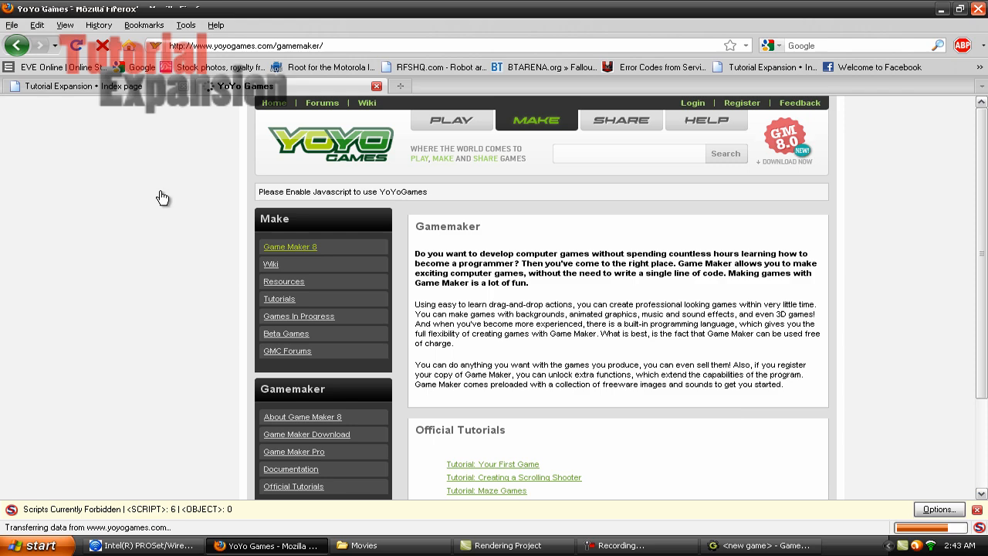
pyautogui.scroll(-3)
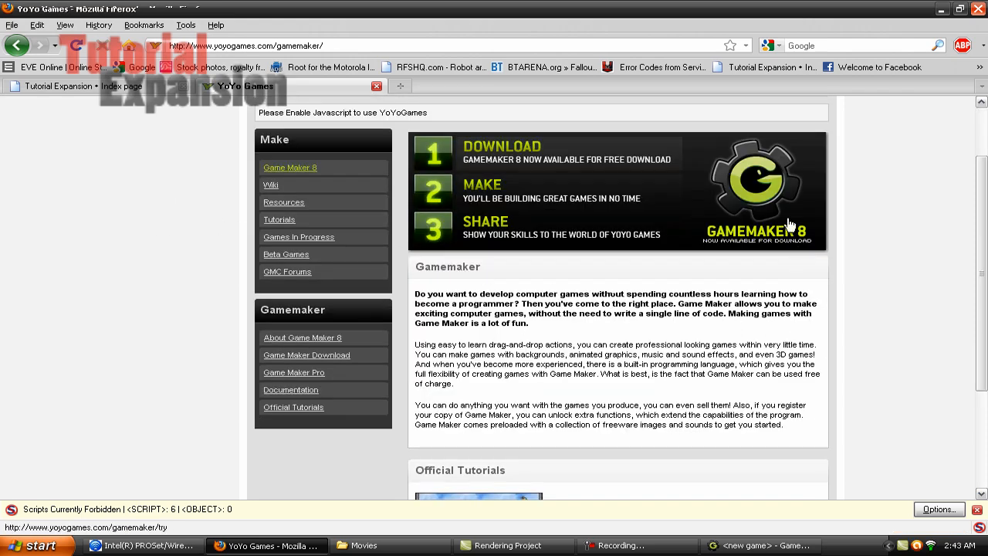
pyautogui.moveTo(755, 182)
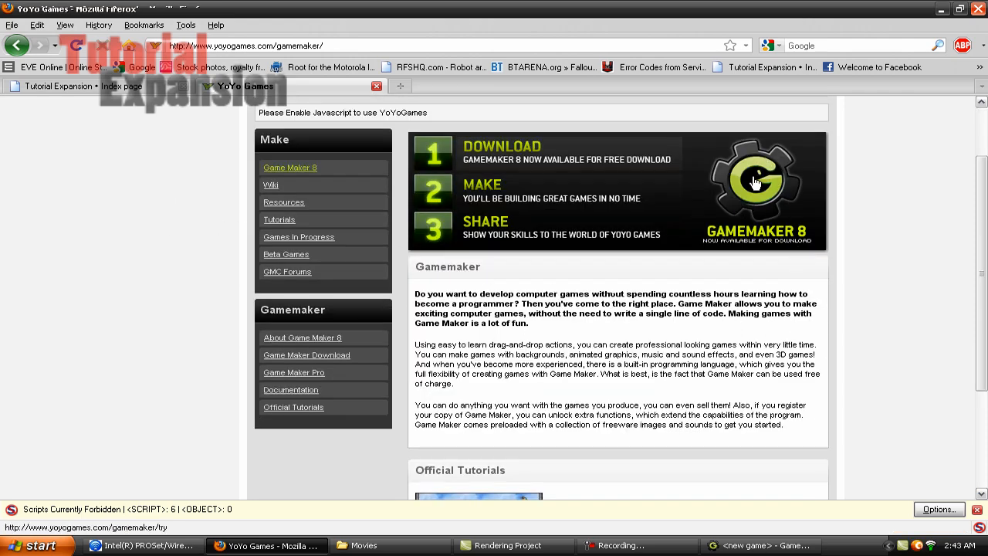
pyautogui.click(755, 181)
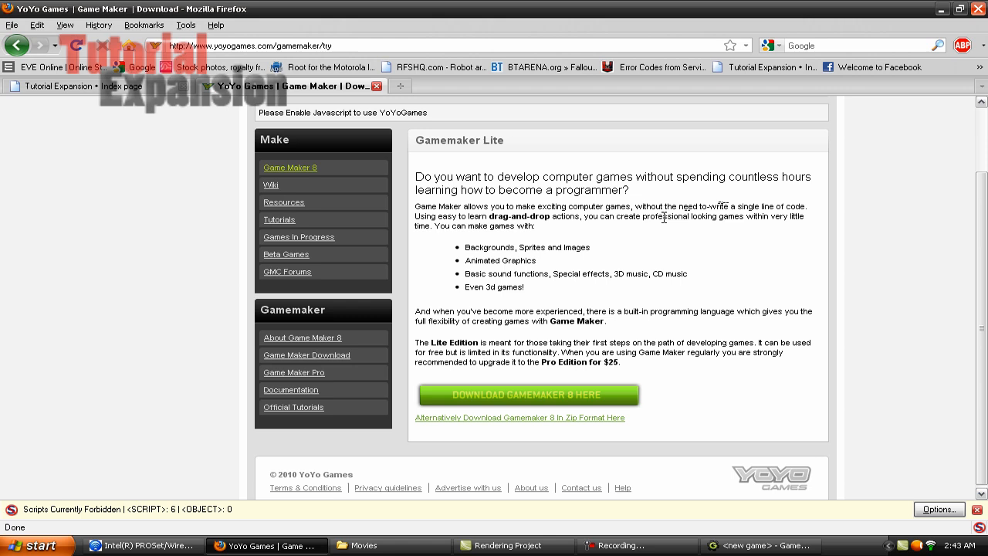
pyautogui.doubleClick(443, 140)
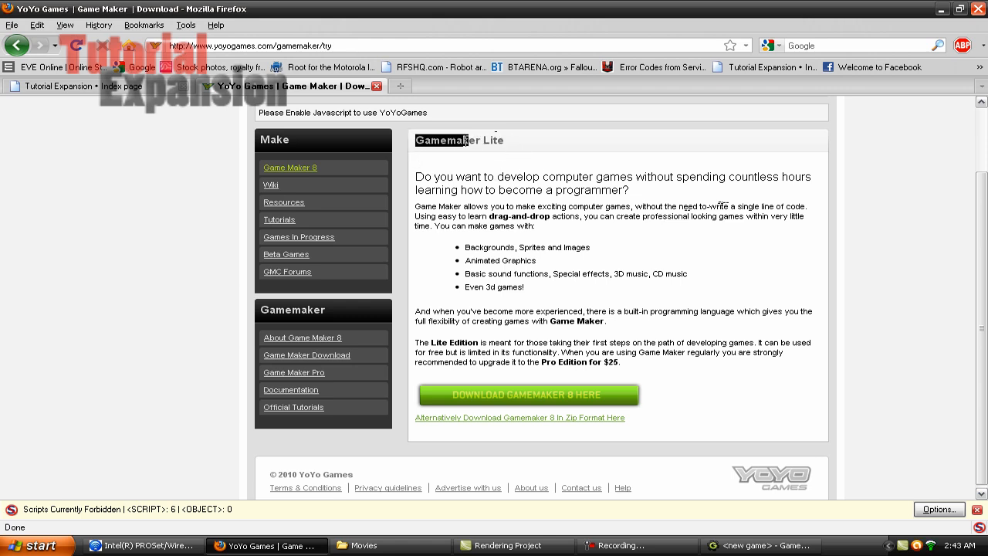
pyautogui.moveTo(485, 409)
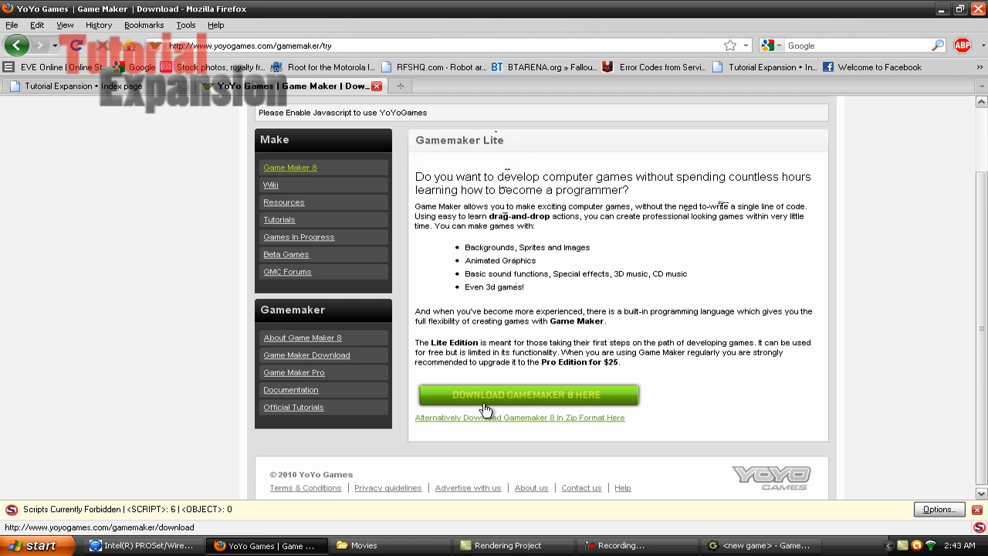
# Step: Request the Game Maker 8 download and save gmaker80.exe to disk
pyautogui.click(525, 394)
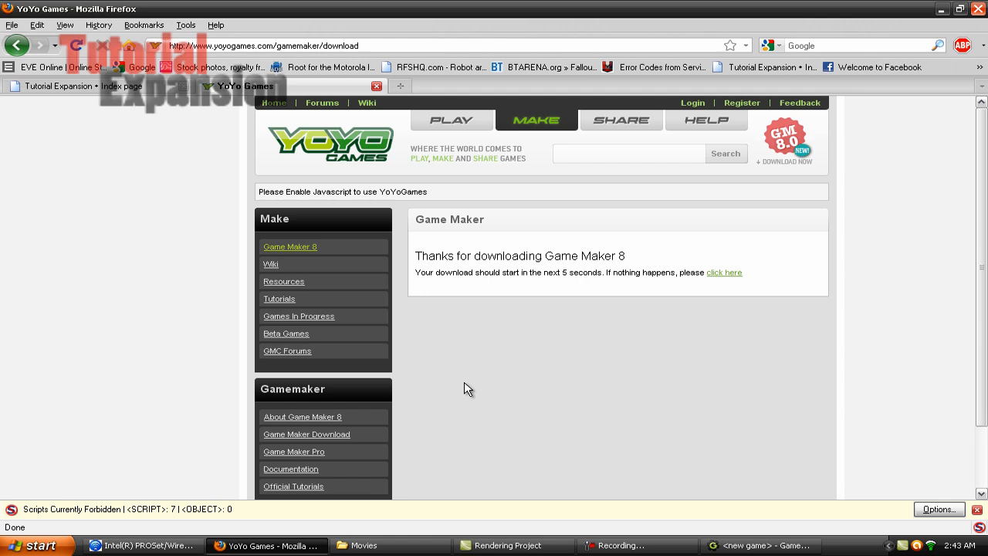
pyautogui.moveTo(723, 273)
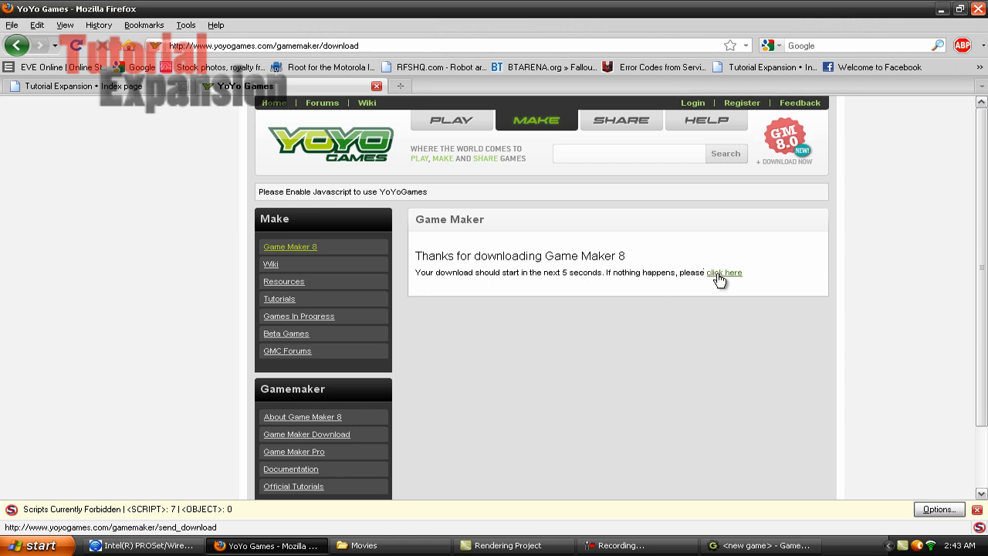
pyautogui.click(724, 272)
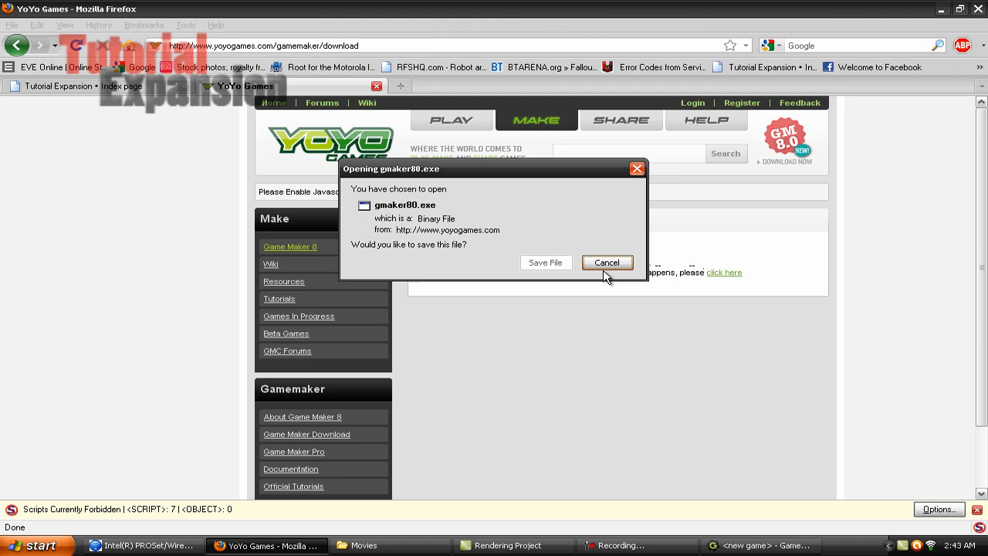
pyautogui.moveTo(918, 380)
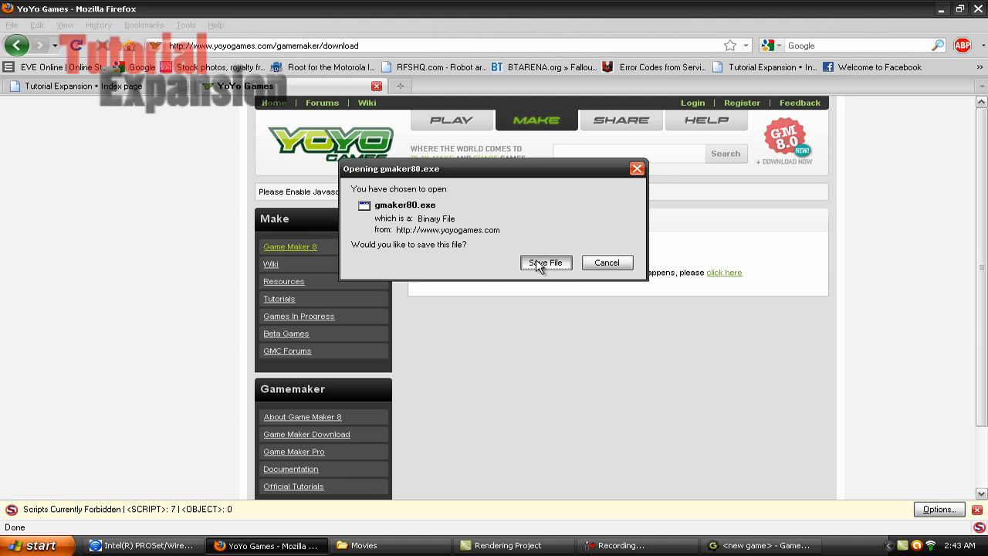
pyautogui.click(546, 263)
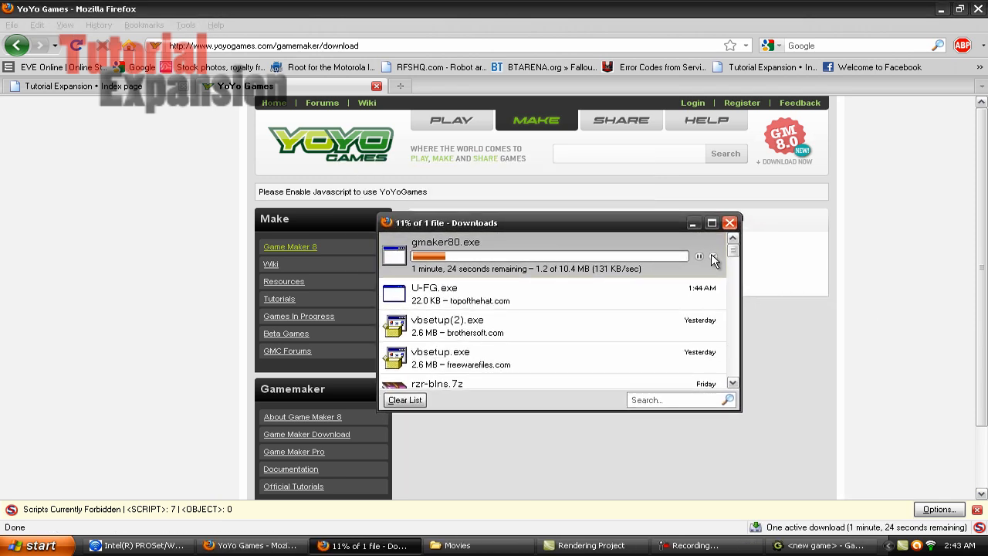
# Step: Cancel the gmaker80.exe download and close the downloads list
pyautogui.click(712, 257)
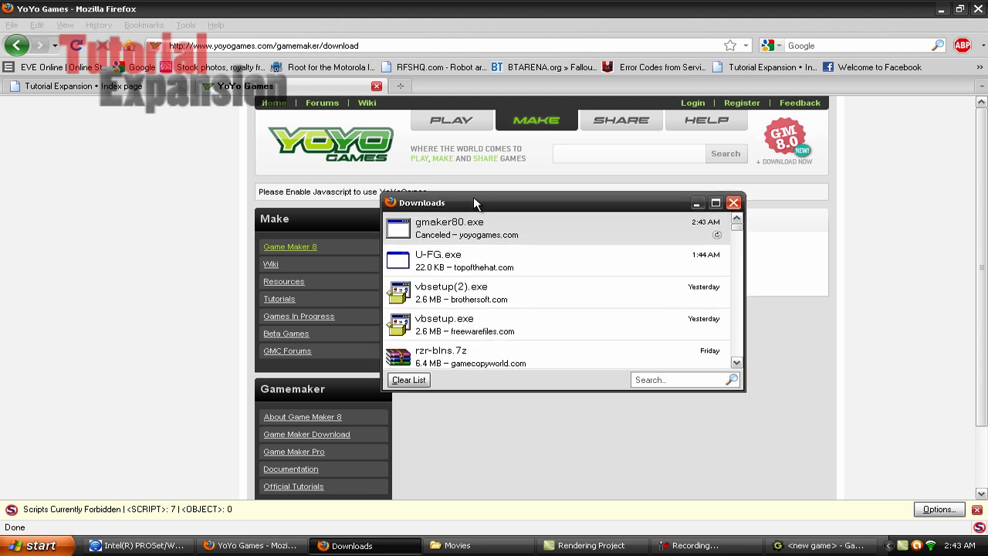
pyautogui.moveTo(476, 202); pyautogui.dragTo(487, 219)
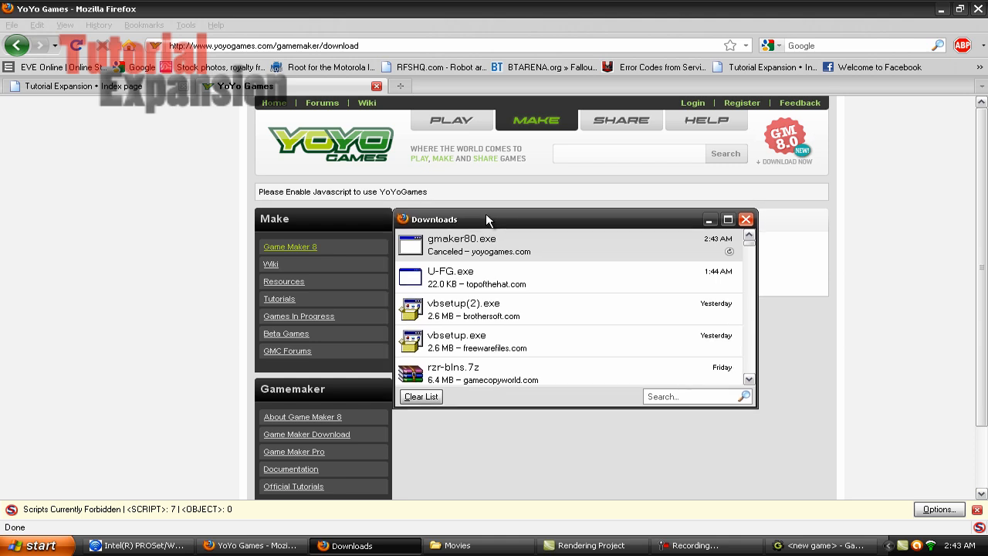
pyautogui.moveTo(486, 219); pyautogui.dragTo(277, 219)
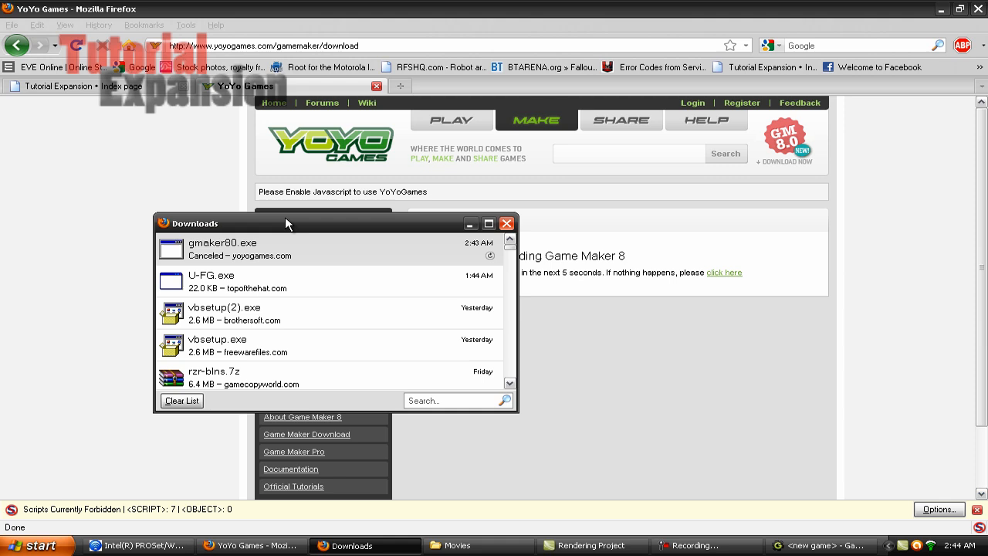
pyautogui.click(507, 223)
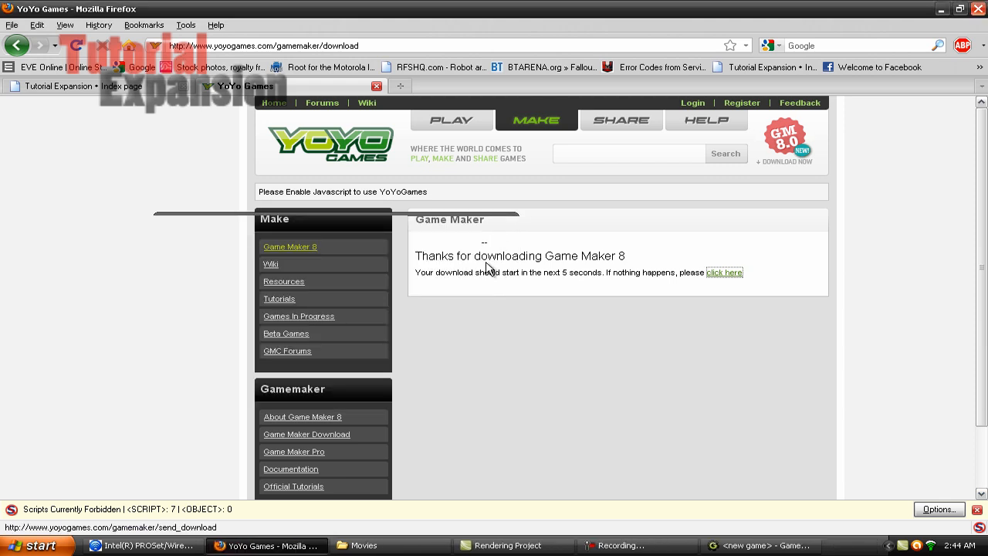
pyautogui.moveTo(304, 86)
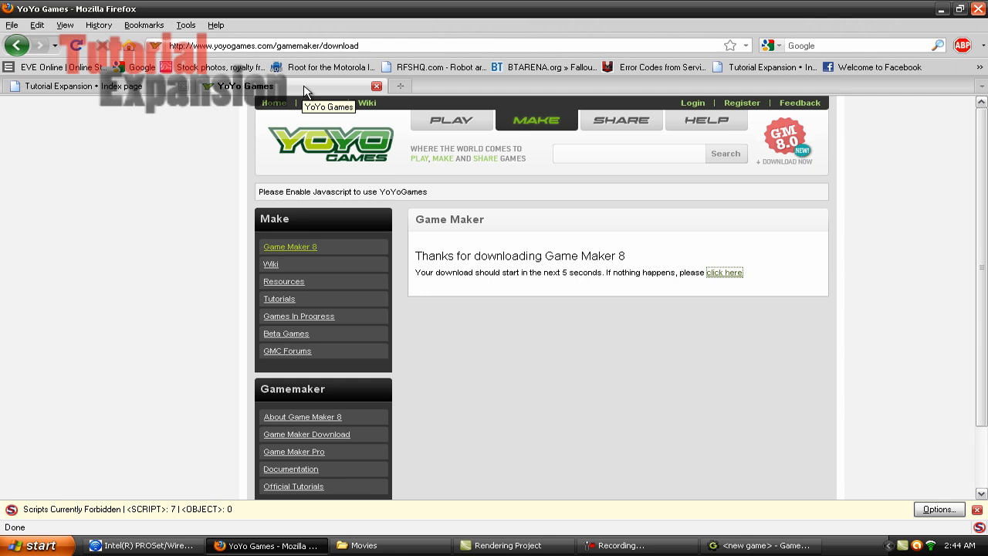
# Step: Close the YoYo Games tab to show the Tutorial Expansion board index
pyautogui.click(85, 86)
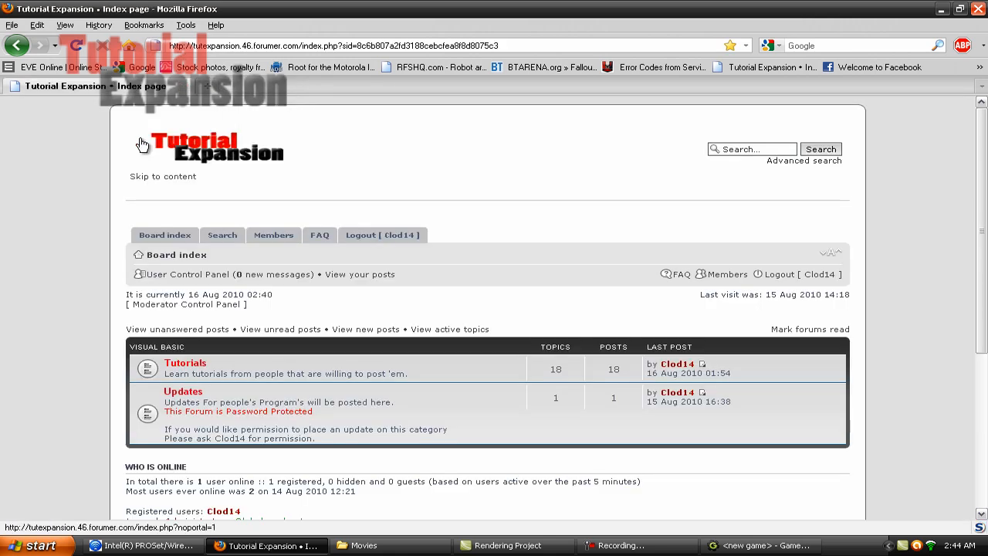
pyautogui.moveTo(143, 145)
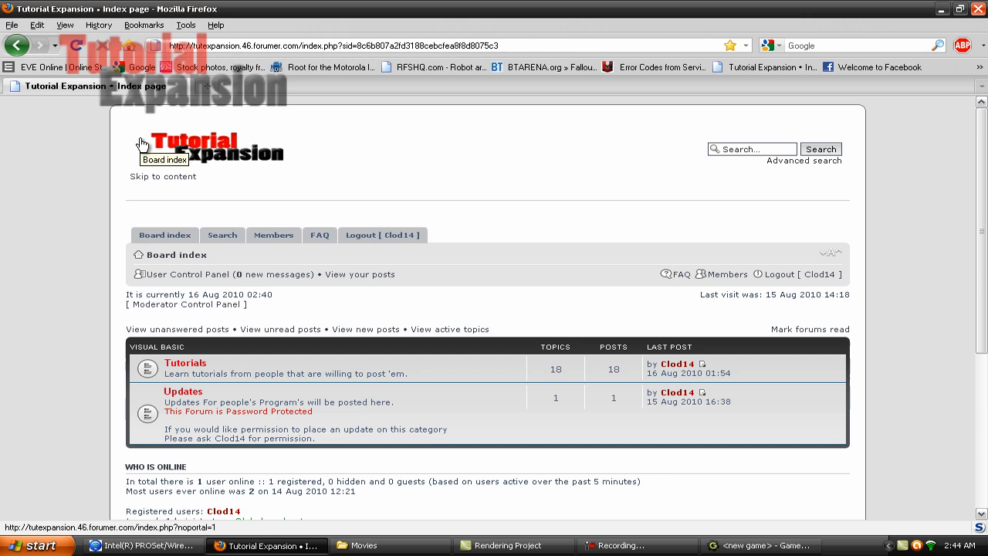
pyautogui.moveTo(944, 402)
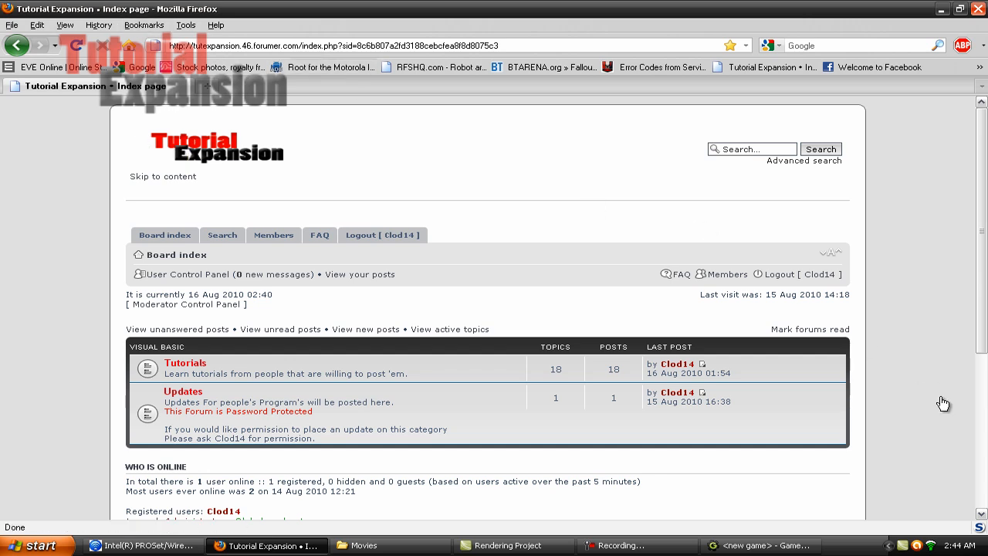
pyautogui.moveTo(939, 417)
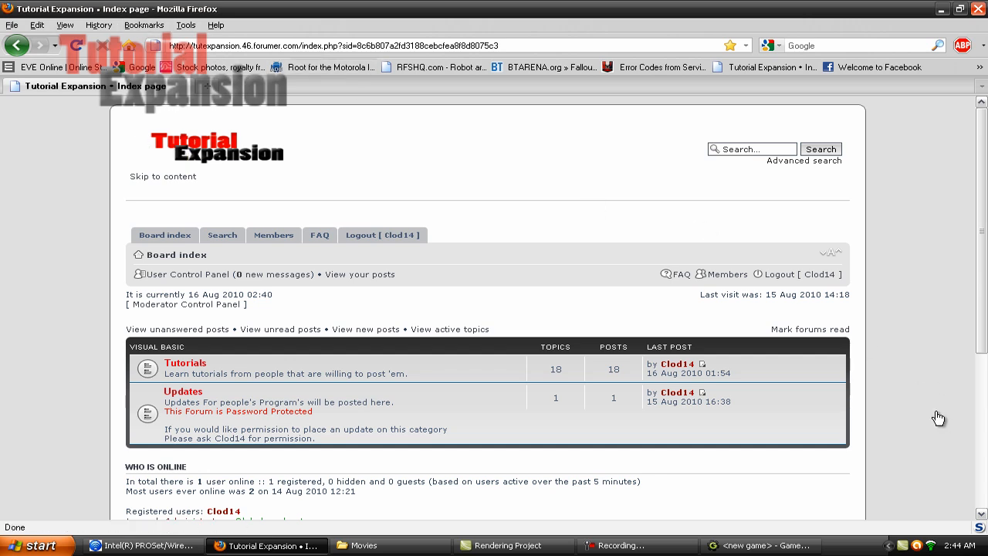
pyautogui.moveTo(943, 417)
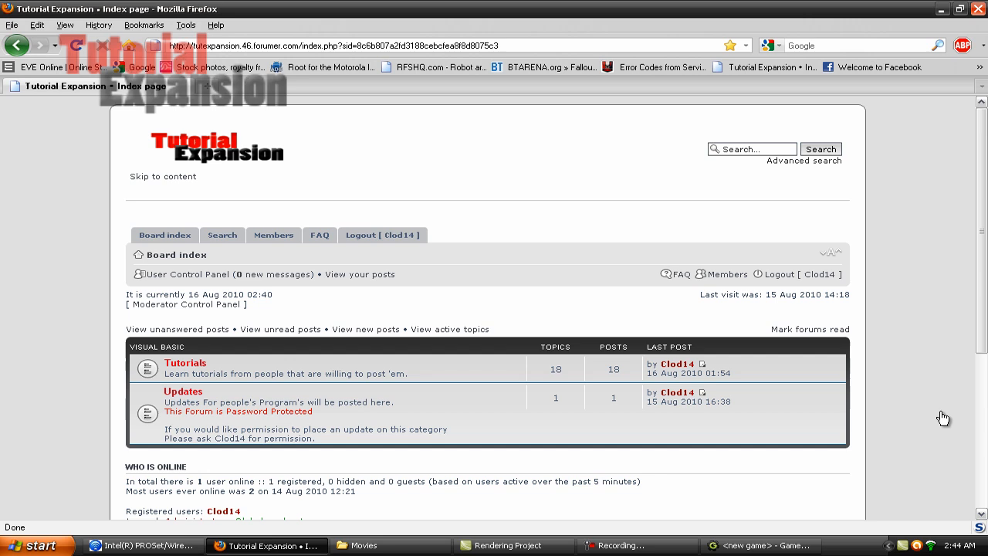
pyautogui.moveTo(950, 419)
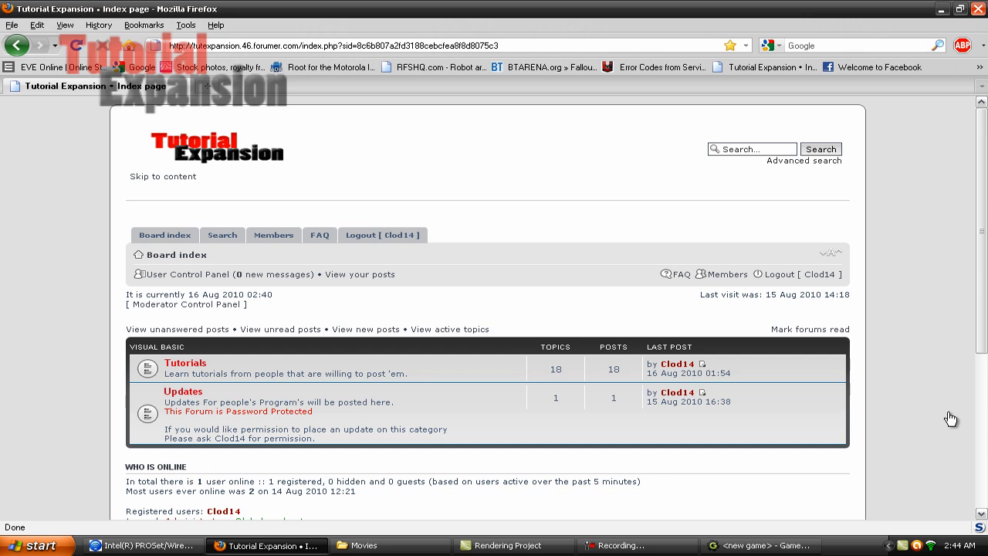